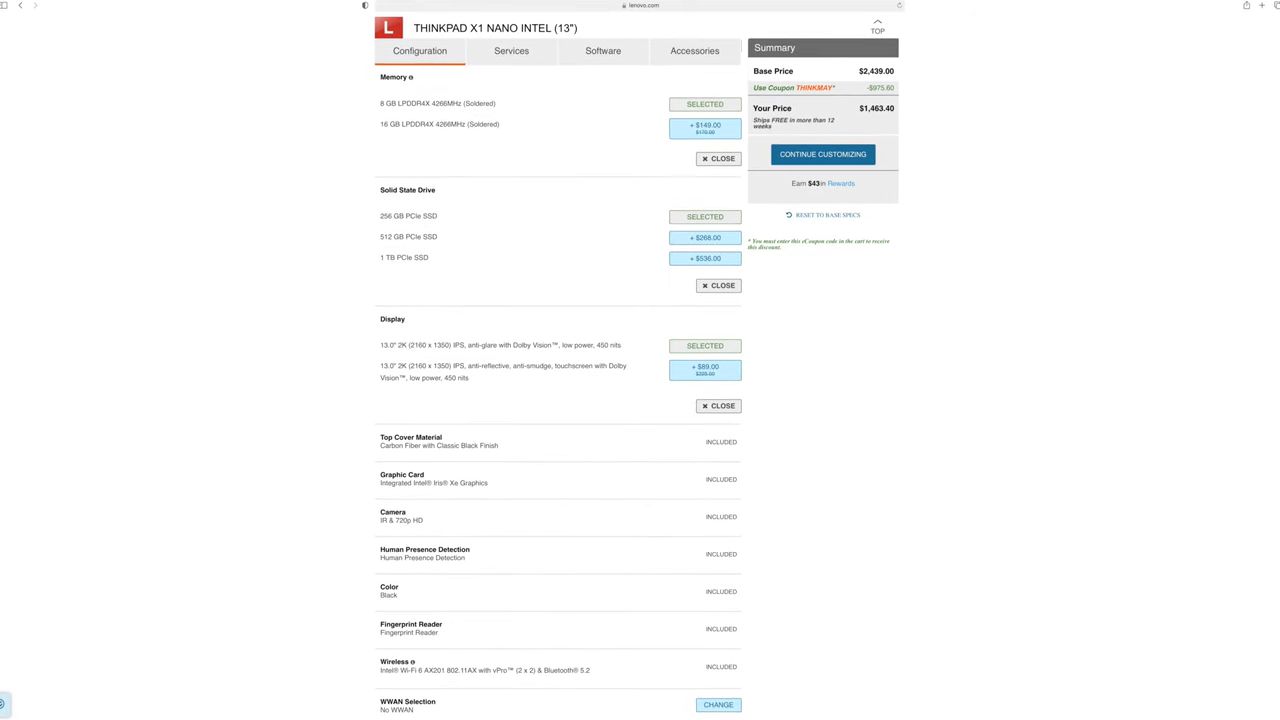
# - Move the battery power mode slider to Best performance
pyautogui.scroll(3)
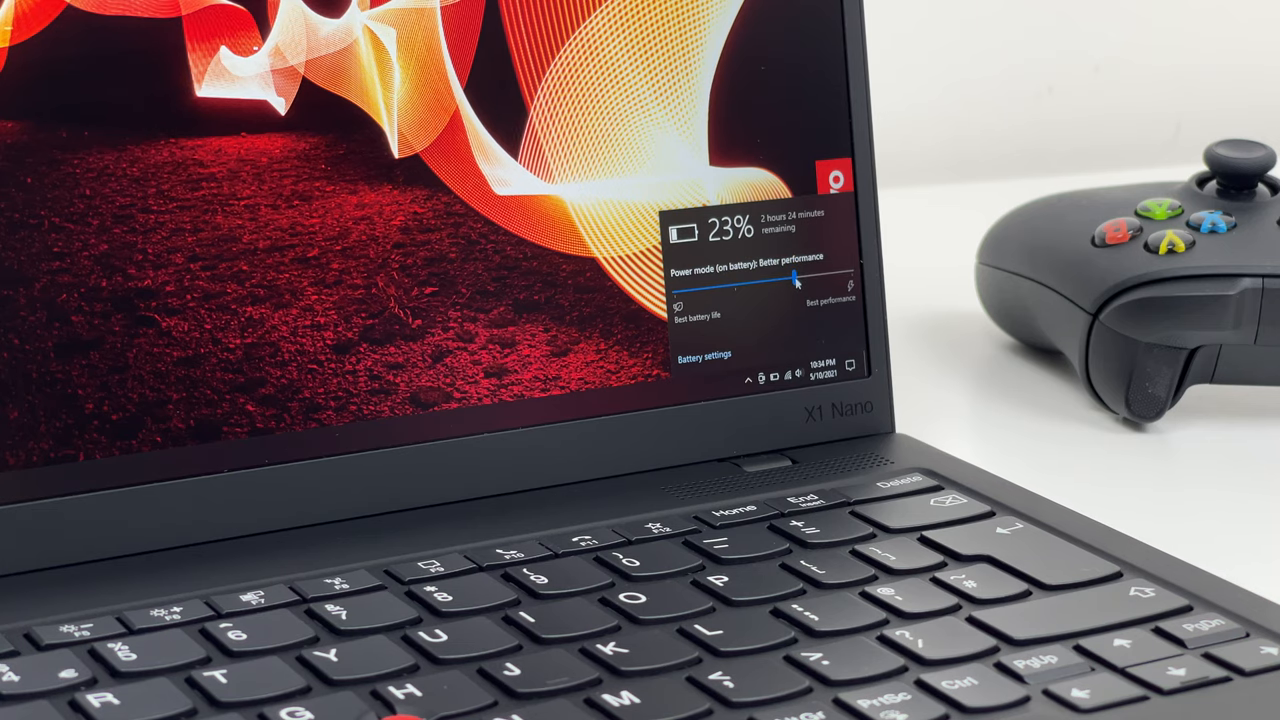
pyautogui.moveTo(795, 279); pyautogui.dragTo(850, 275)
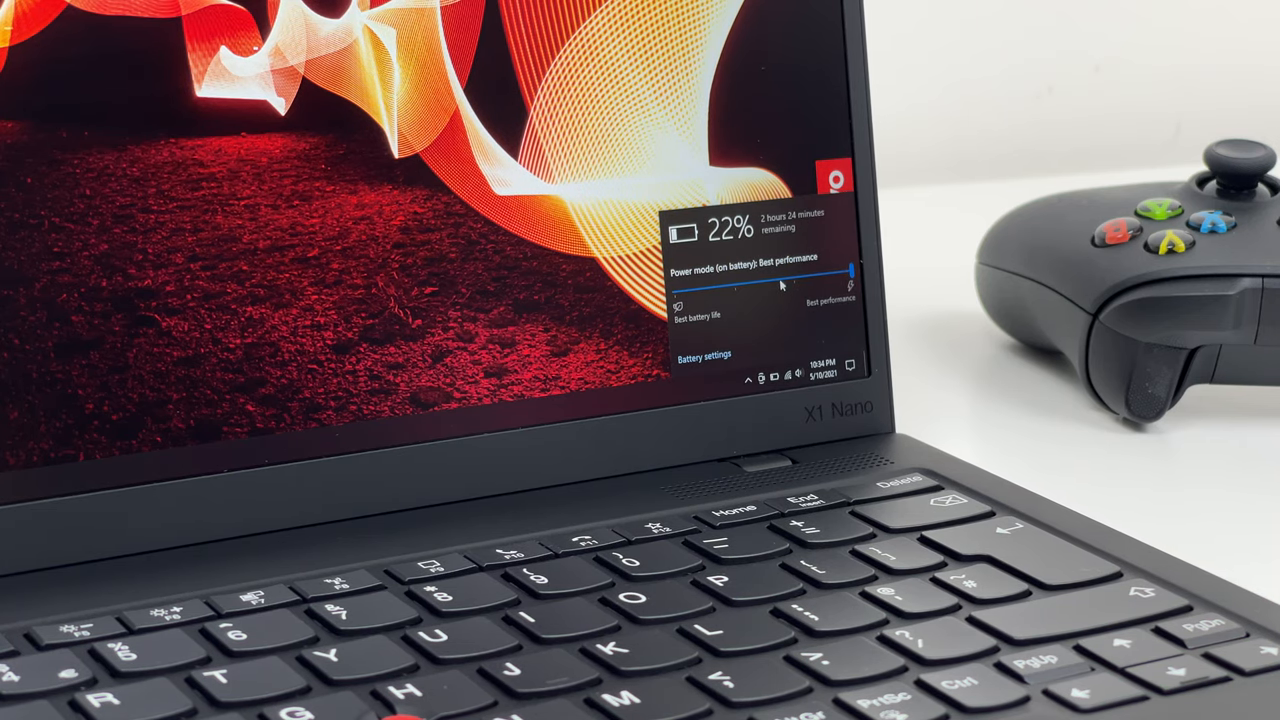
pyautogui.moveTo(847, 272); pyautogui.dragTo(745, 290)
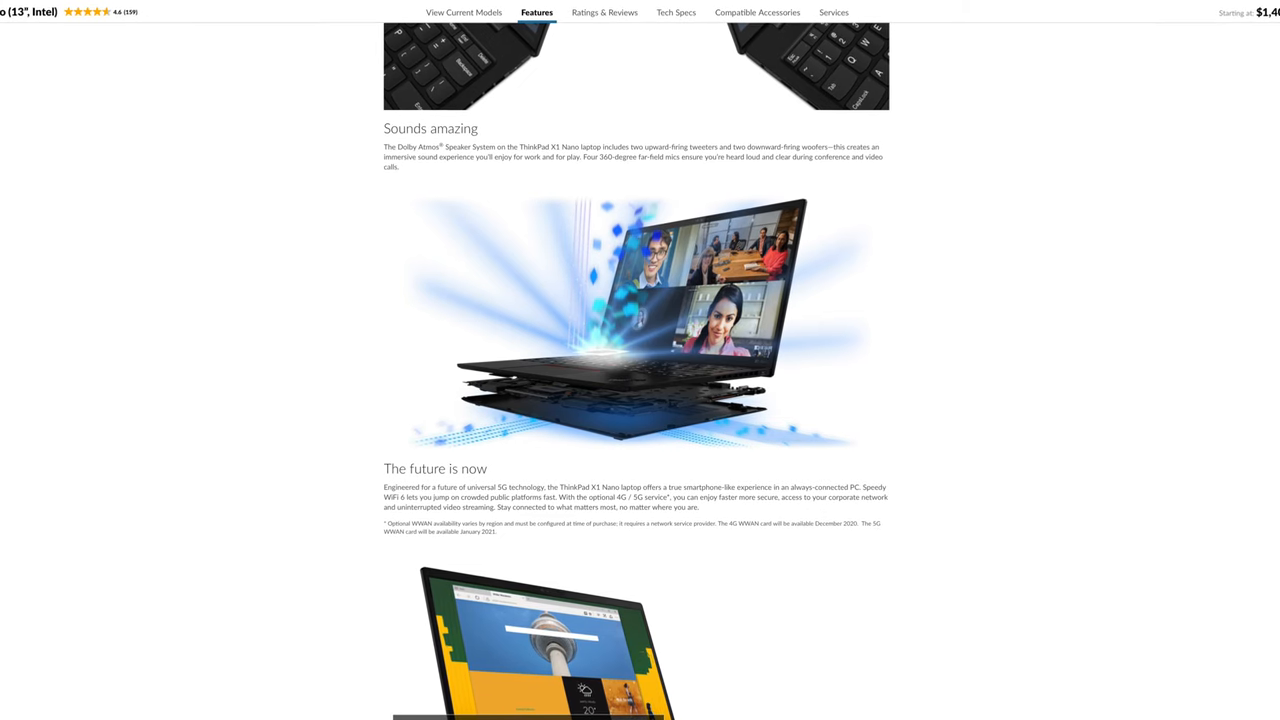
# - Scroll the X1 Nano features page to the Dolby Atmos speaker and 5G sections
pyautogui.scroll(-3)
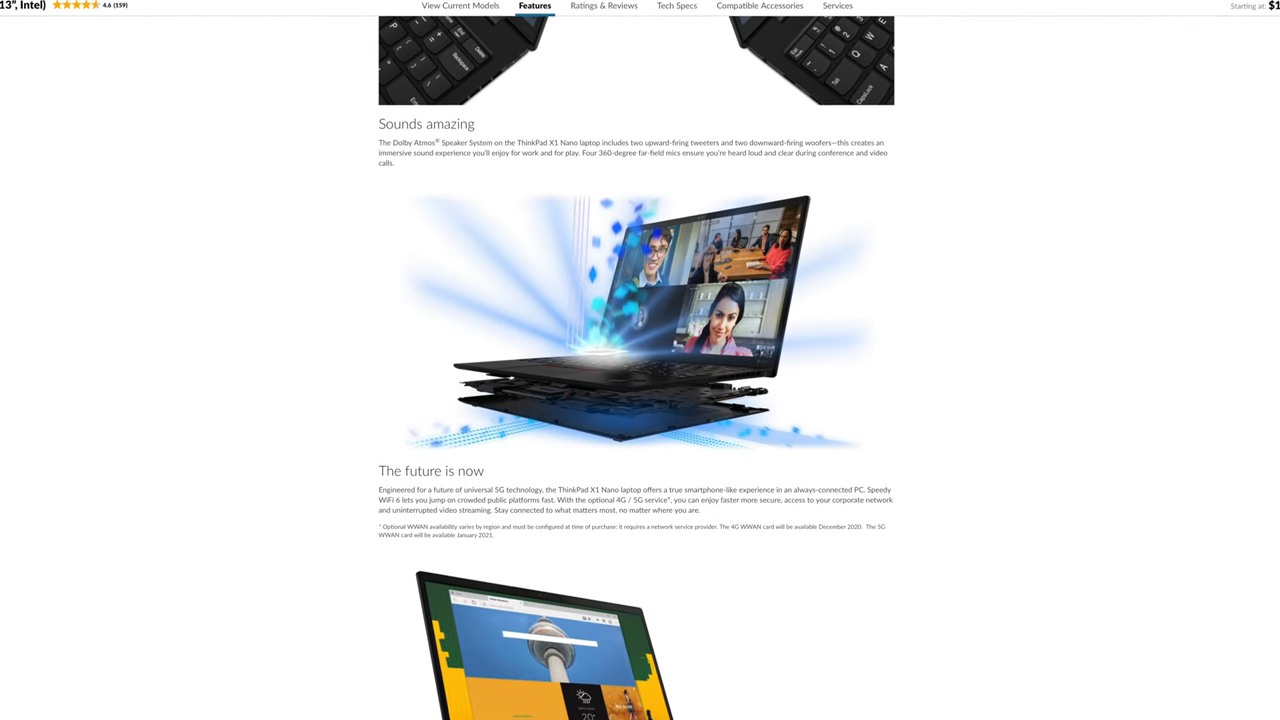